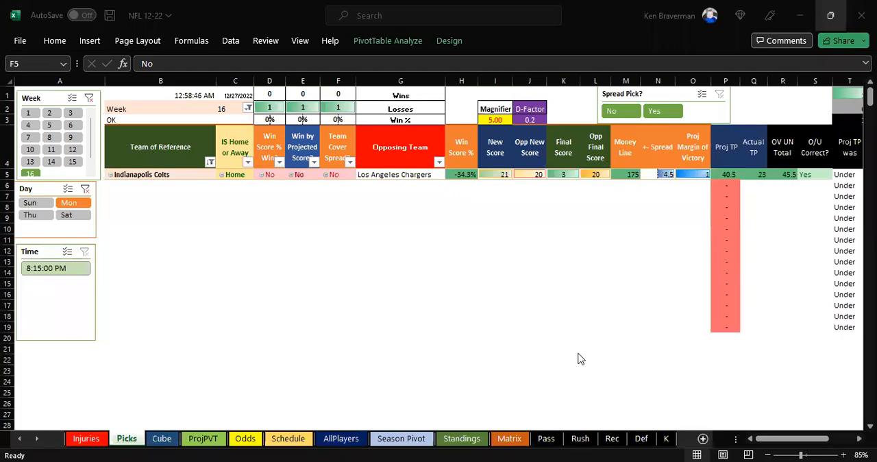
{"action": "mouse_move", "coordinate": [445, 257]}
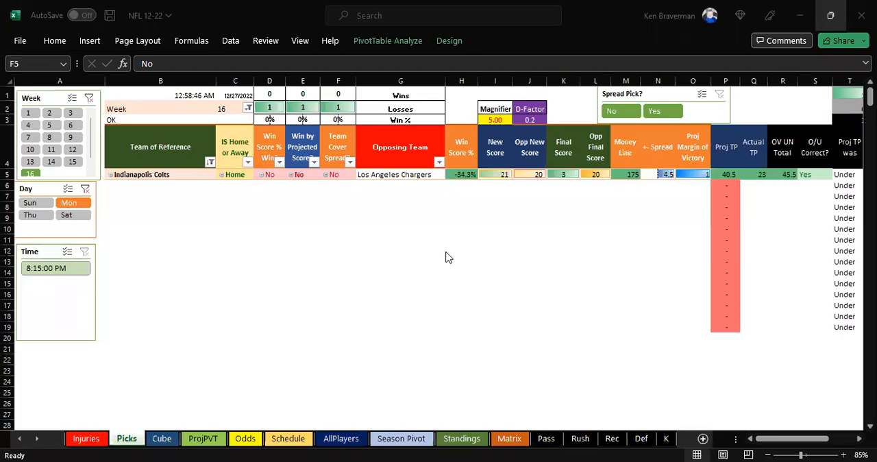
{"action": "mouse_move", "coordinate": [439, 219]}
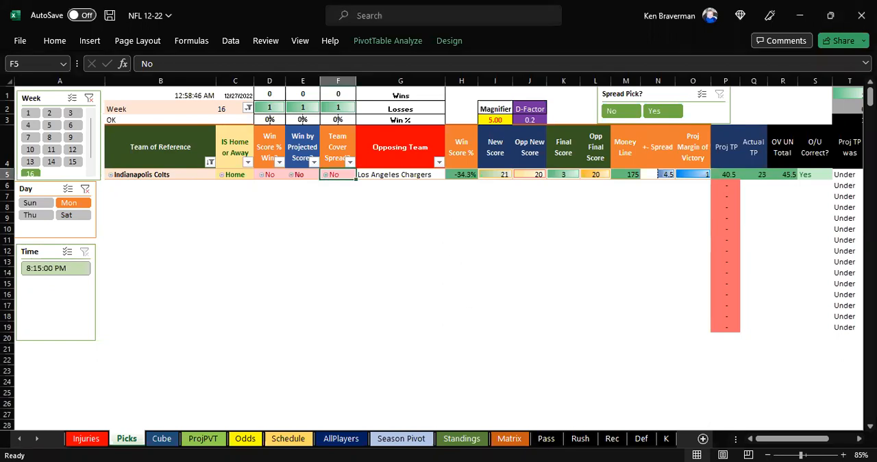
{"action": "mouse_move", "coordinate": [598, 415]}
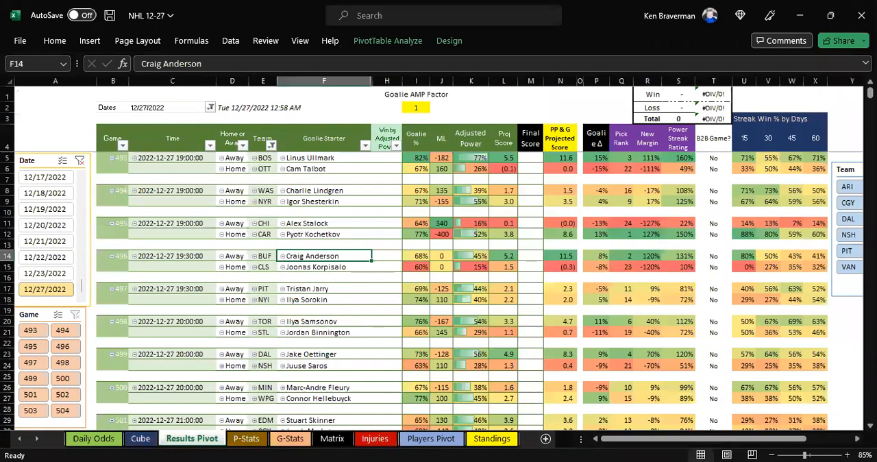
{"action": "mouse_move", "coordinate": [485, 406]}
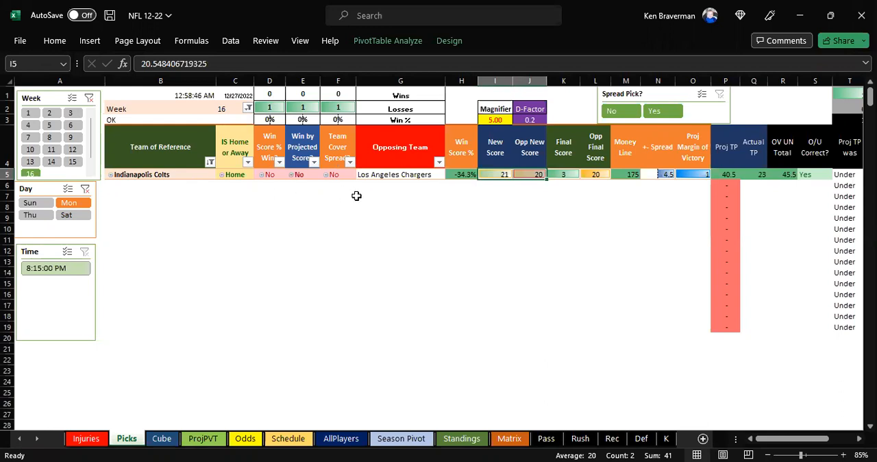
{"action": "mouse_move", "coordinate": [569, 215]}
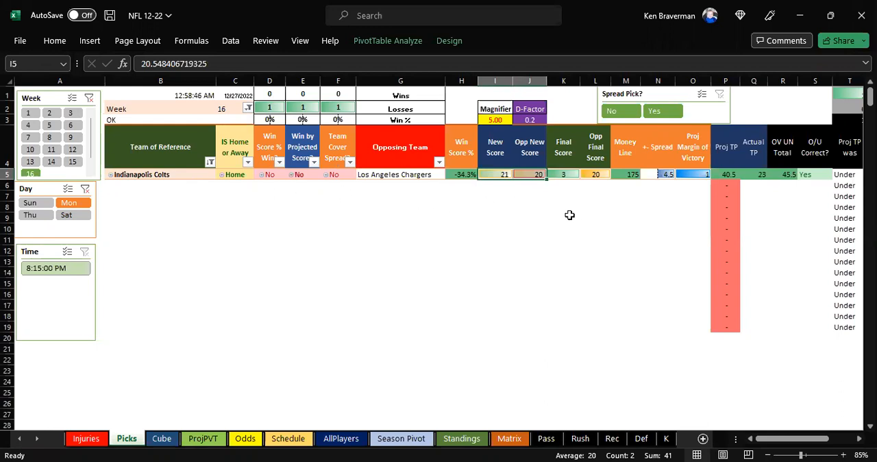
Clear the Day and Time slicers to list all week 16 games, then select Titans through Browns.
{"action": "left_click", "coordinate": [595, 174]}
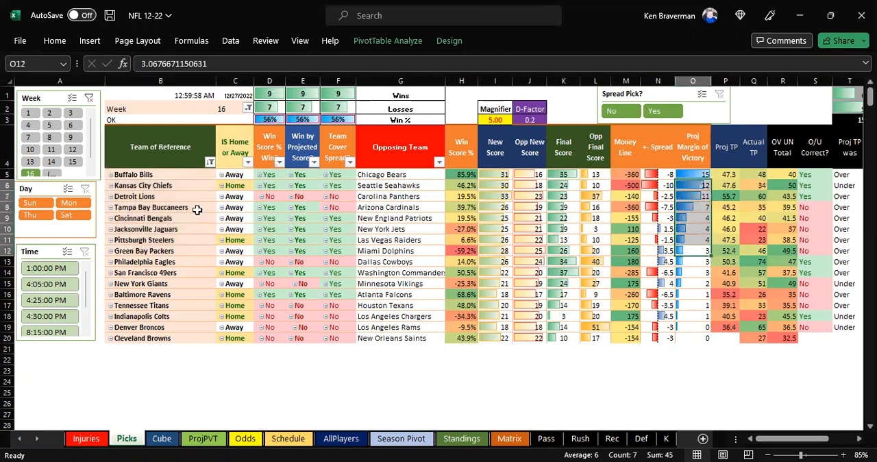
{"action": "mouse_move", "coordinate": [172, 296]}
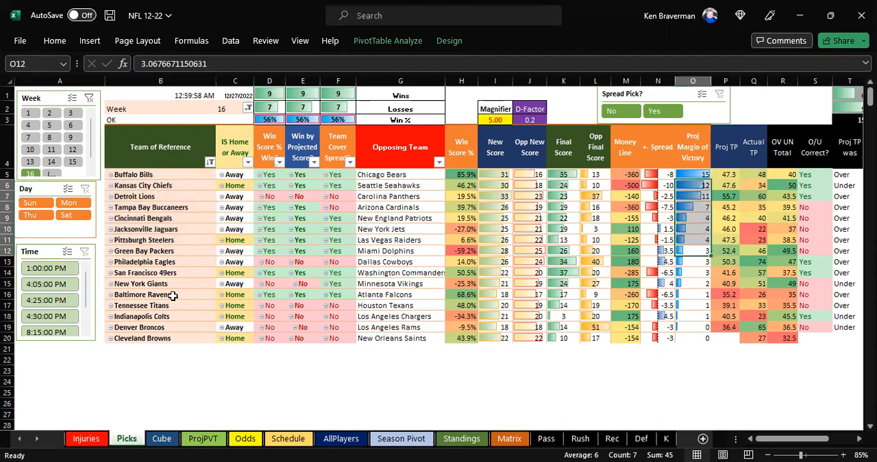
{"action": "left_click_drag", "start_coordinate": [161, 305], "coordinate": [160, 337]}
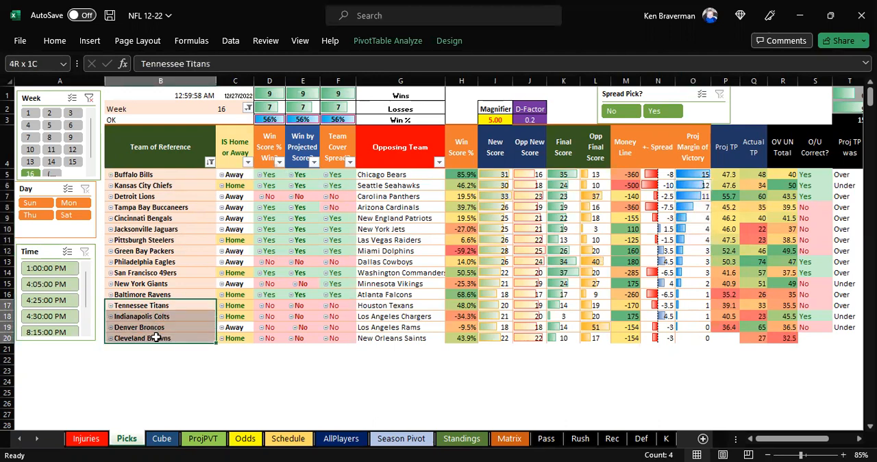
{"action": "left_click", "coordinate": [161, 305]}
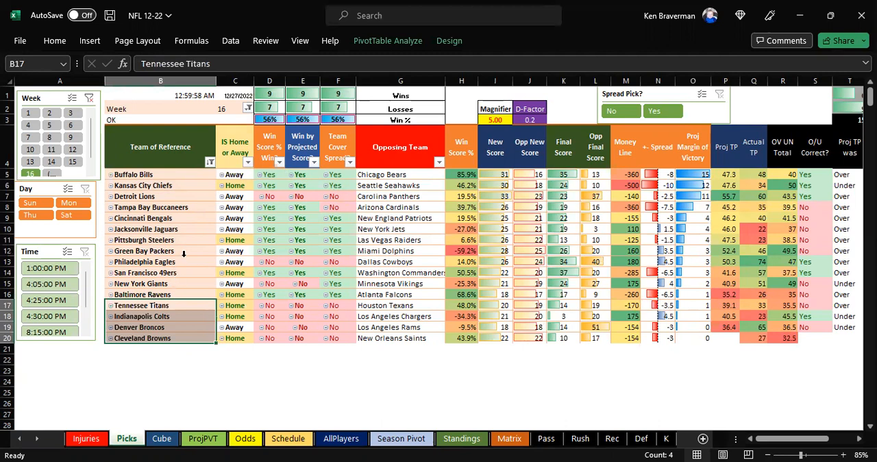
{"action": "left_click", "coordinate": [144, 251]}
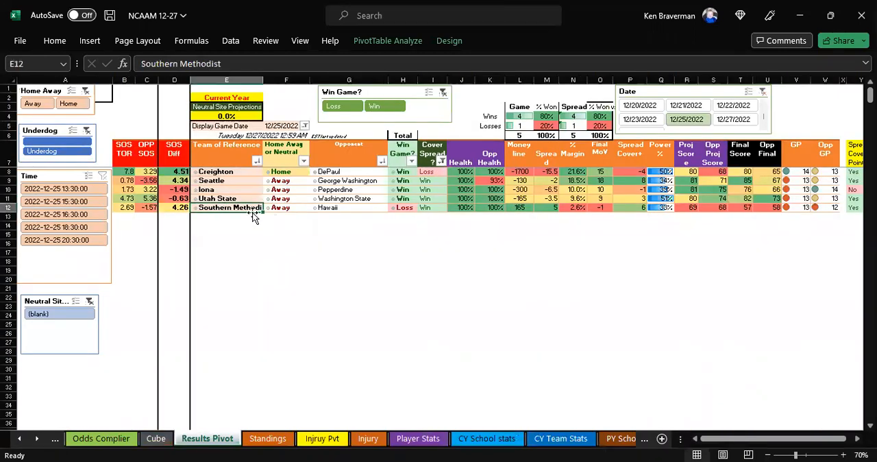
{"action": "mouse_move", "coordinate": [535, 221]}
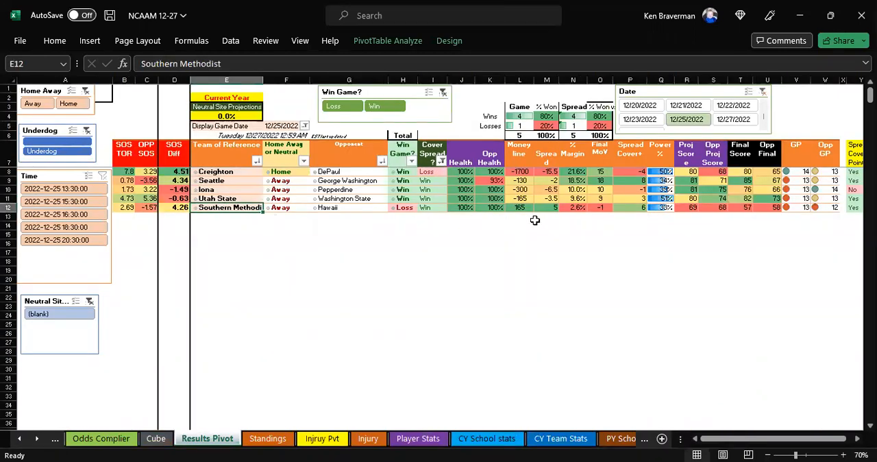
{"action": "left_click", "coordinate": [804, 454]}
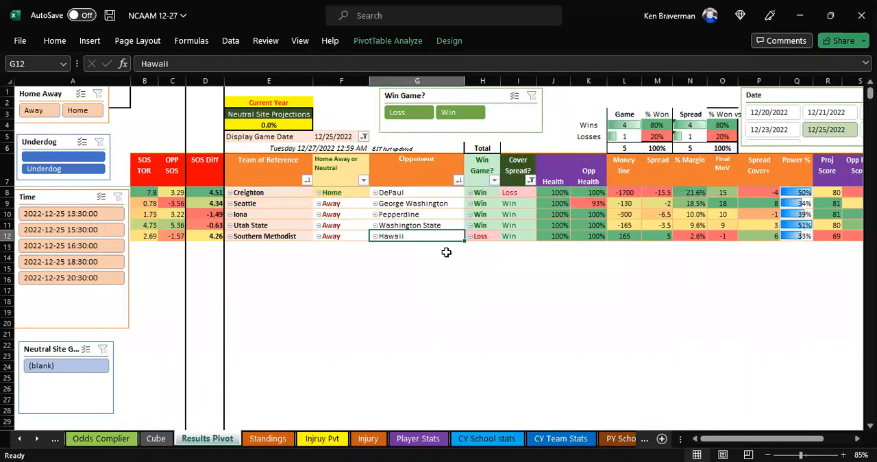
{"action": "mouse_move", "coordinate": [662, 272]}
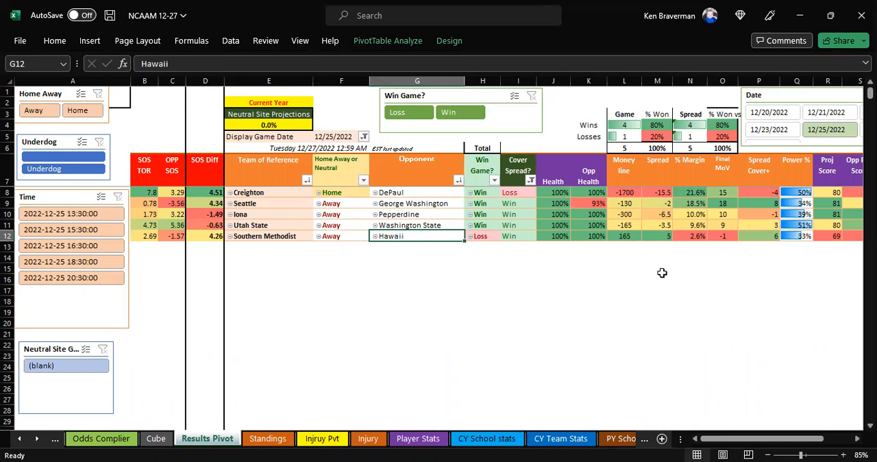
{"action": "mouse_move", "coordinate": [530, 224]}
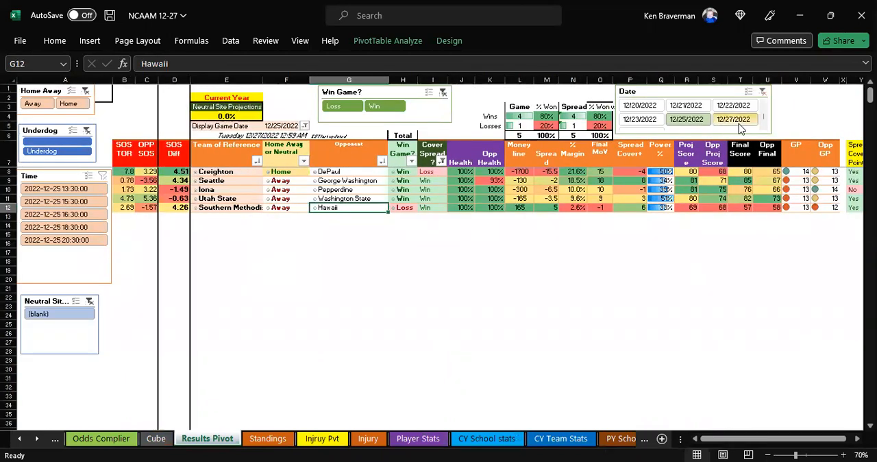
Filter the NCAAM pivot to the four 12/27/2022 games and hide the Win Game and Cover Spread columns.
{"action": "left_click", "coordinate": [734, 119]}
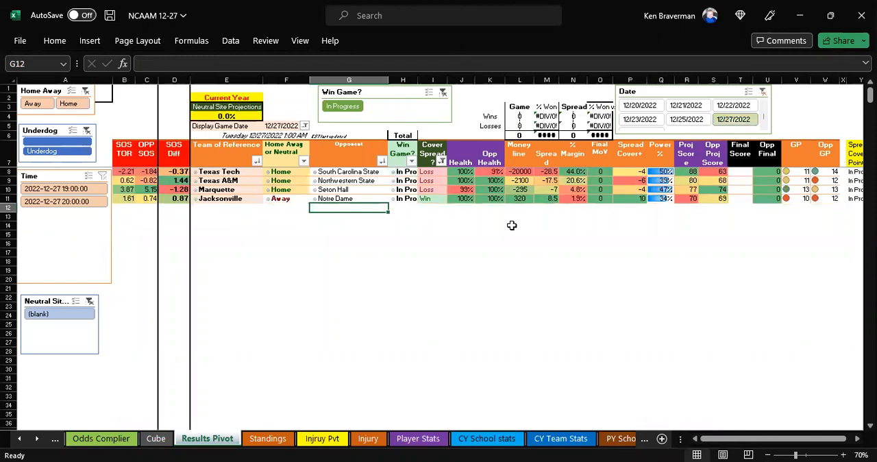
{"action": "left_click", "coordinate": [402, 79]}
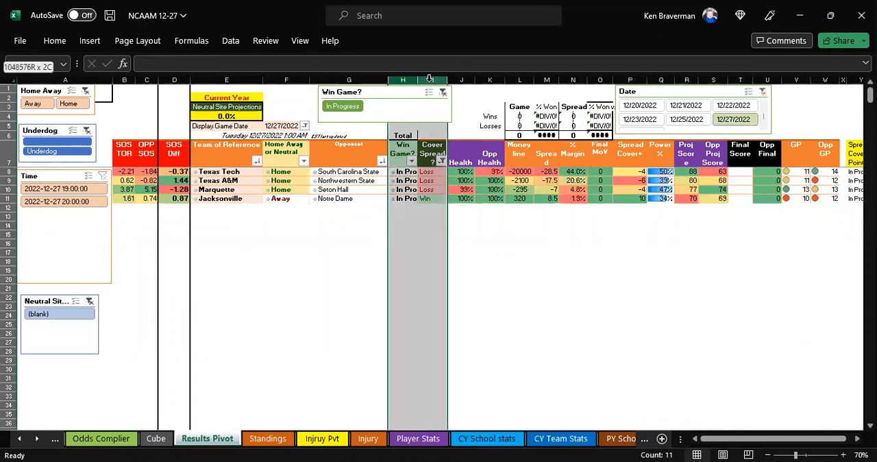
{"action": "right_click", "coordinate": [402, 80]}
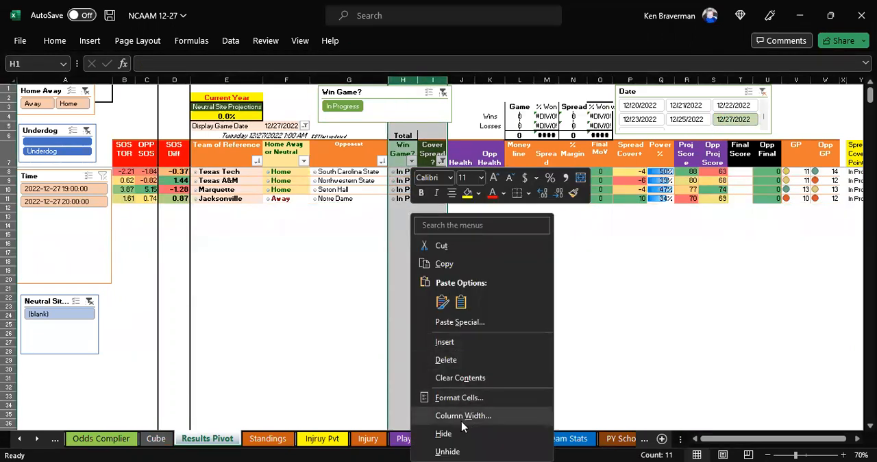
{"action": "left_click", "coordinate": [447, 451]}
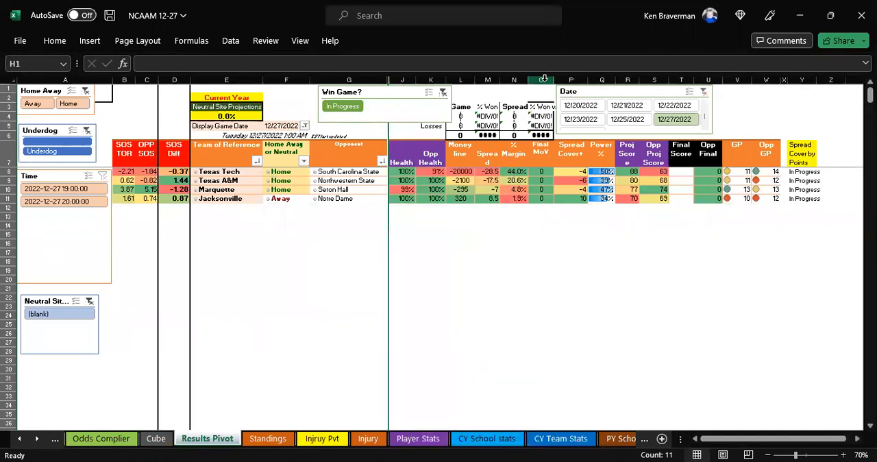
{"action": "right_click", "coordinate": [541, 79]}
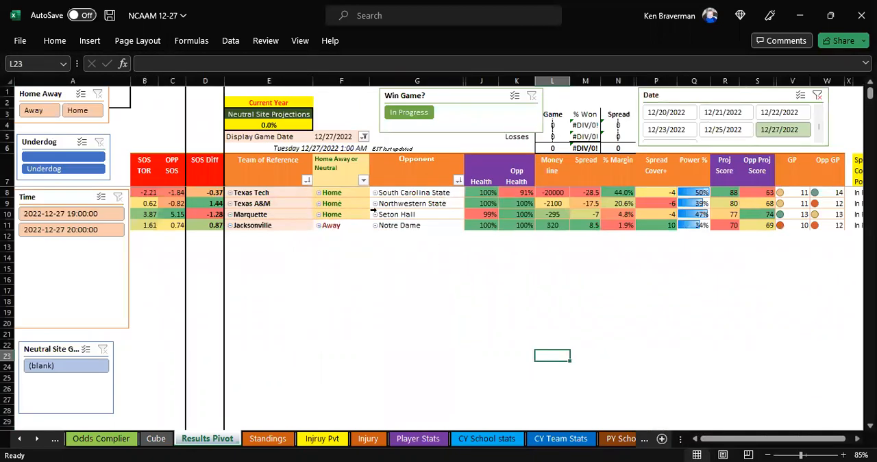
{"action": "left_click", "coordinate": [487, 214]}
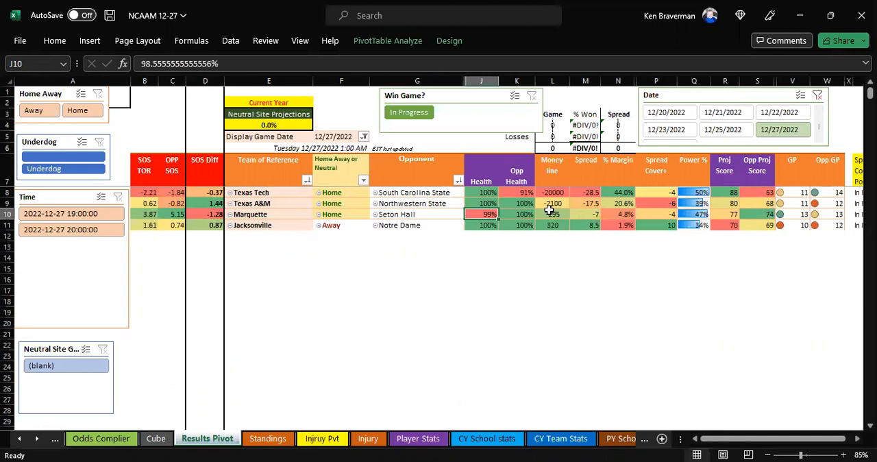
{"action": "left_click", "coordinate": [552, 214]}
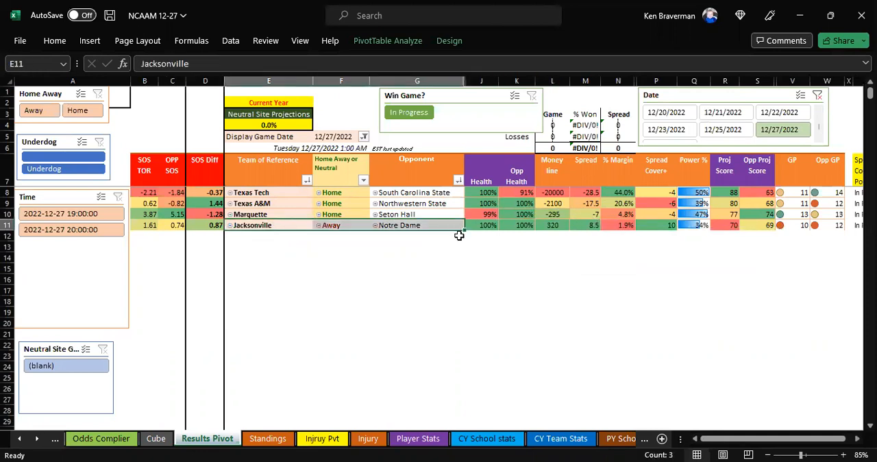
{"action": "left_click", "coordinate": [341, 257]}
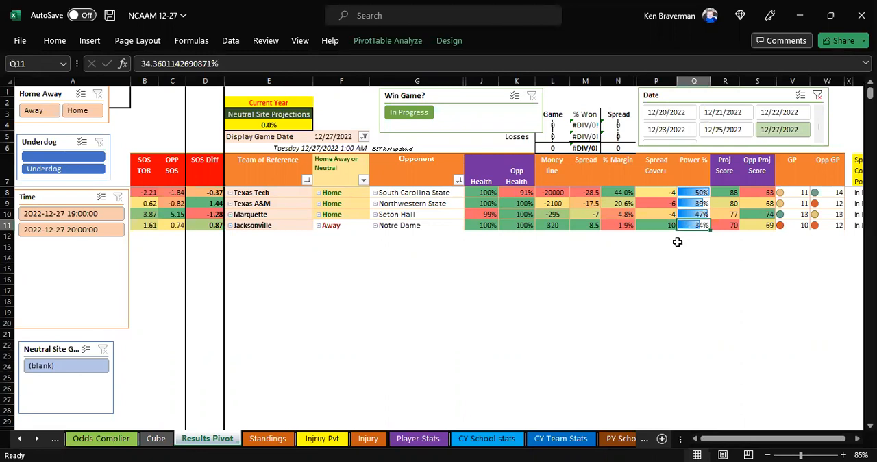
{"action": "left_click", "coordinate": [417, 224]}
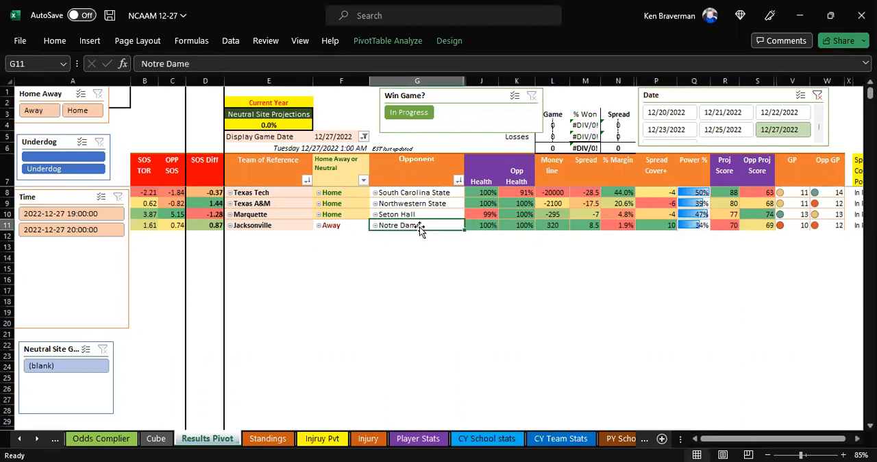
{"action": "mouse_move", "coordinate": [589, 233]}
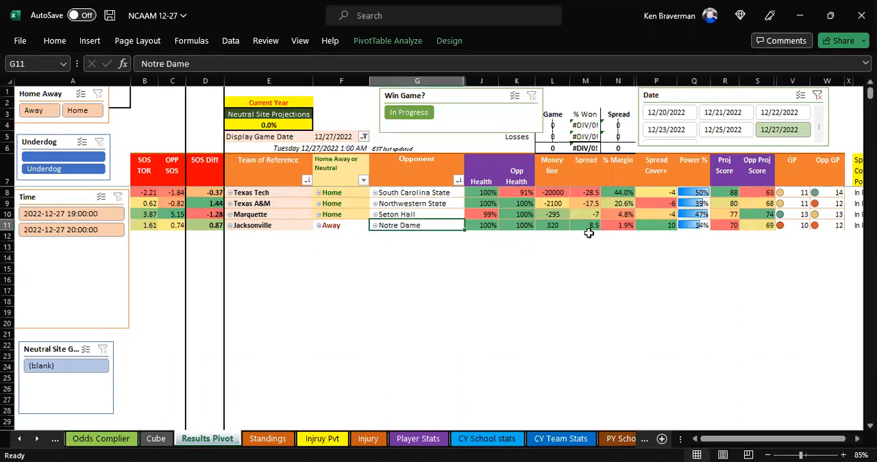
{"action": "left_click", "coordinate": [617, 224]}
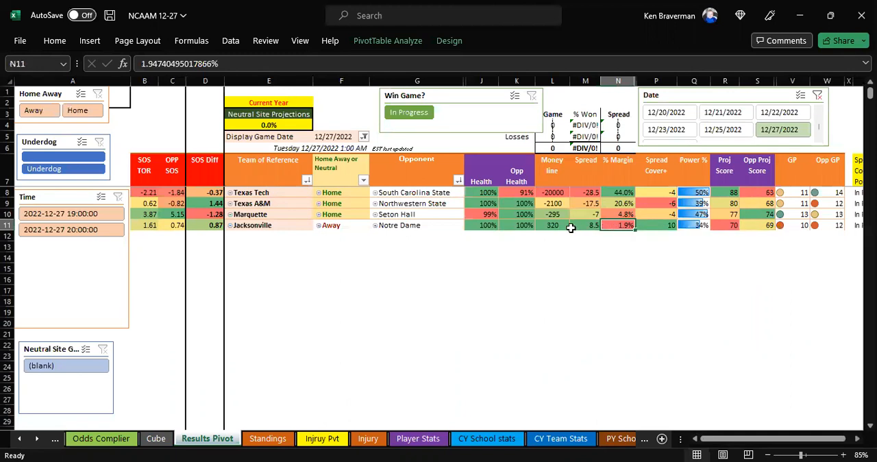
{"action": "mouse_move", "coordinate": [298, 232]}
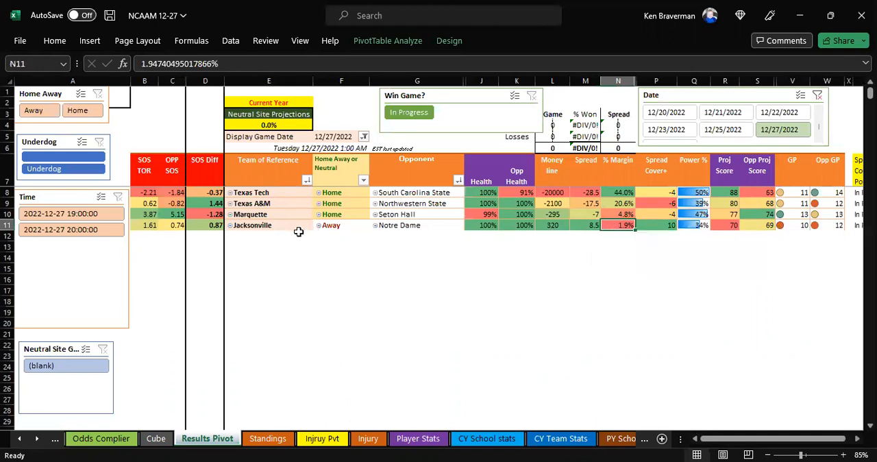
{"action": "left_click", "coordinate": [268, 224]}
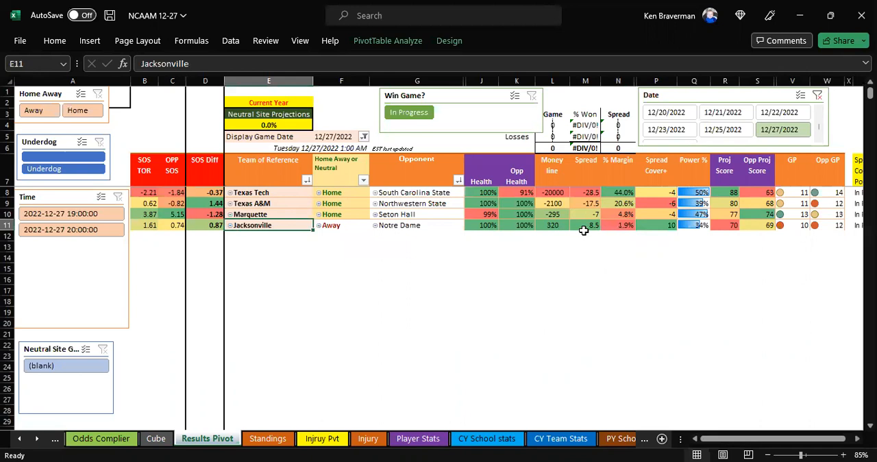
{"action": "left_click", "coordinate": [584, 225]}
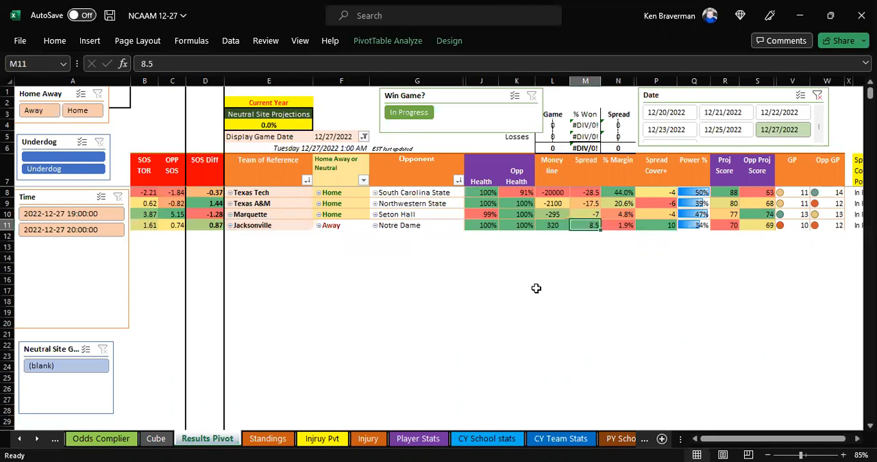
{"action": "mouse_move", "coordinate": [564, 240]}
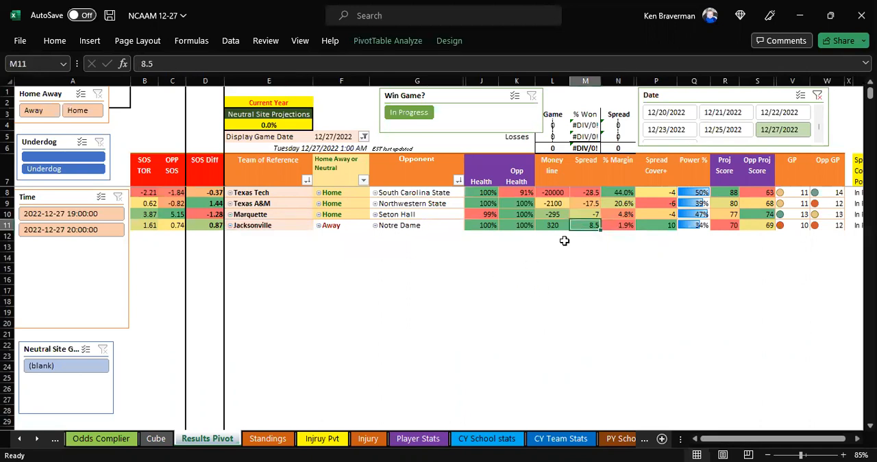
{"action": "mouse_move", "coordinate": [296, 236]}
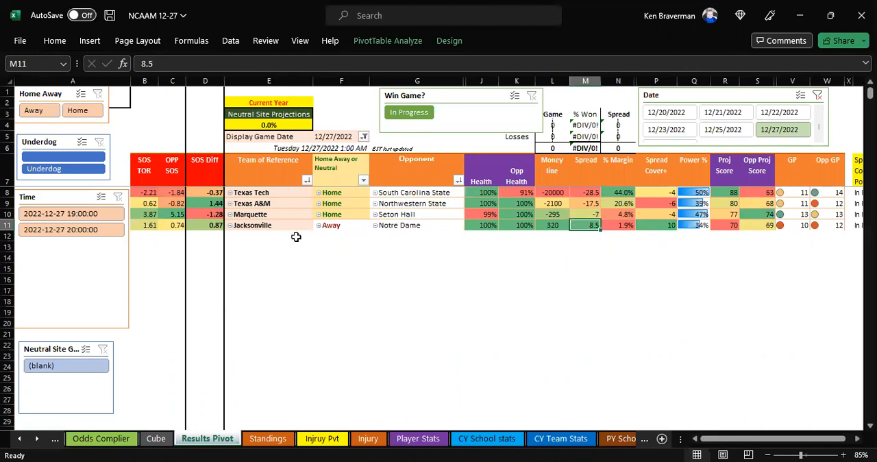
{"action": "left_click", "coordinate": [252, 225]}
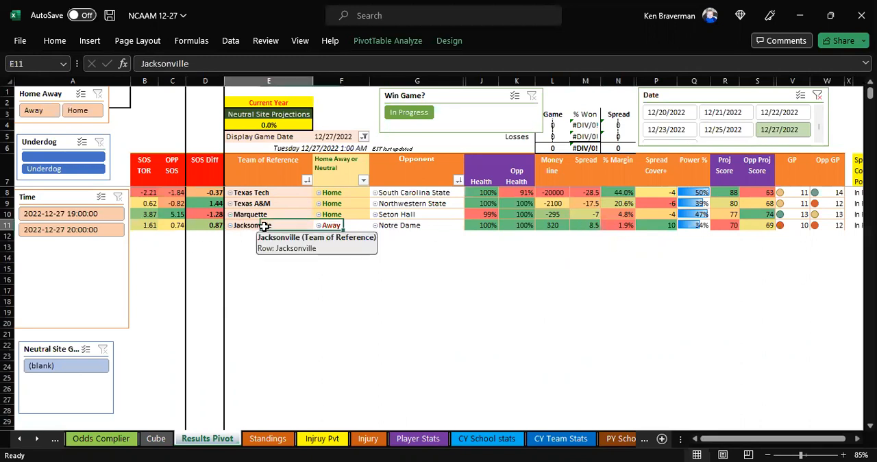
{"action": "mouse_move", "coordinate": [563, 239]}
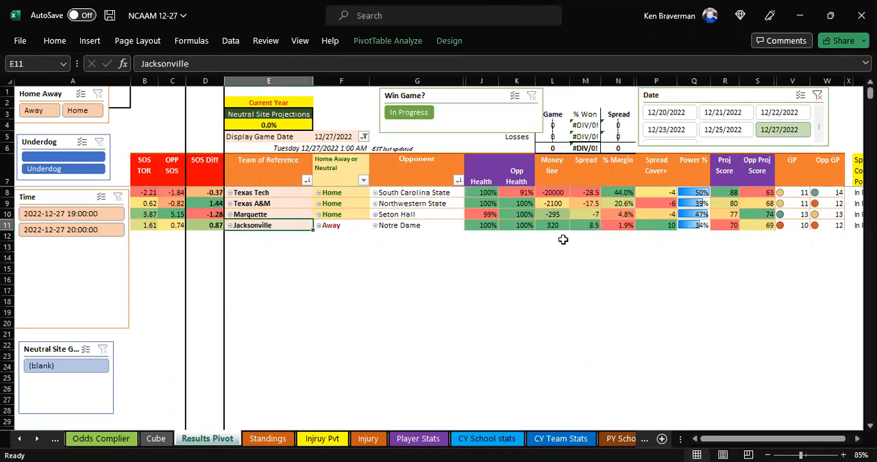
{"action": "left_click", "coordinate": [585, 225]}
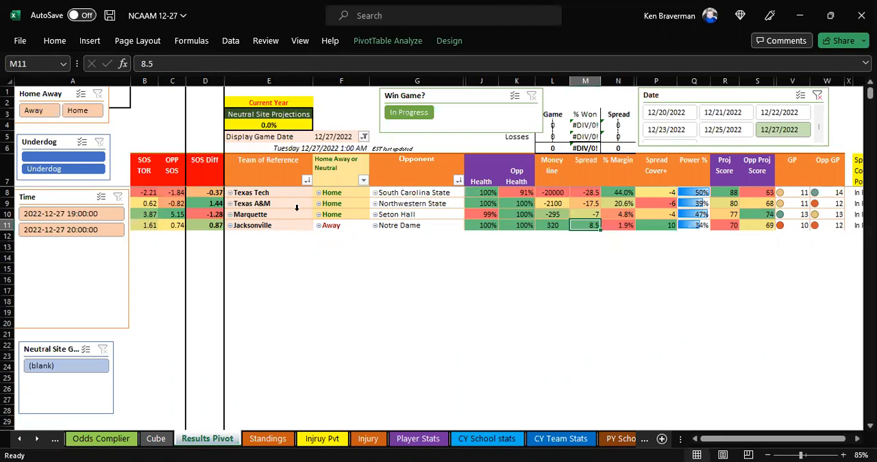
{"action": "mouse_move", "coordinate": [293, 274]}
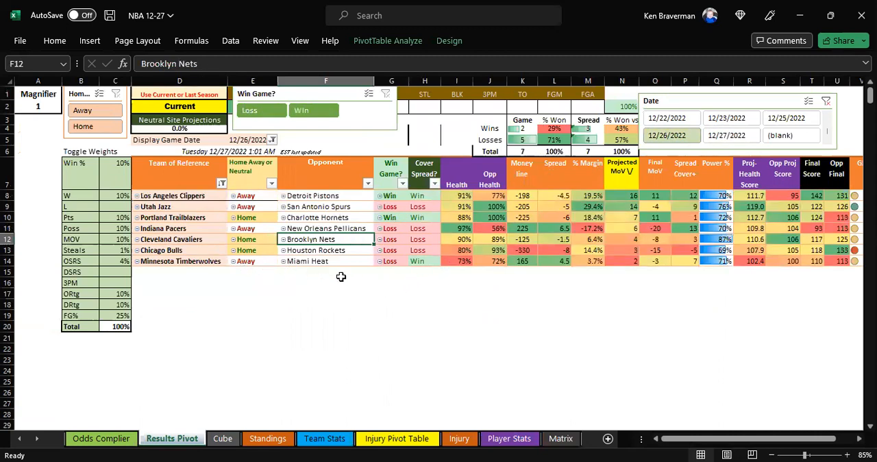
Review December 26 NBA rows (Pacers, Nets, Cavaliers, Rockets, Bulls), then filter to 12/27/2022.
{"action": "left_click", "coordinate": [179, 228]}
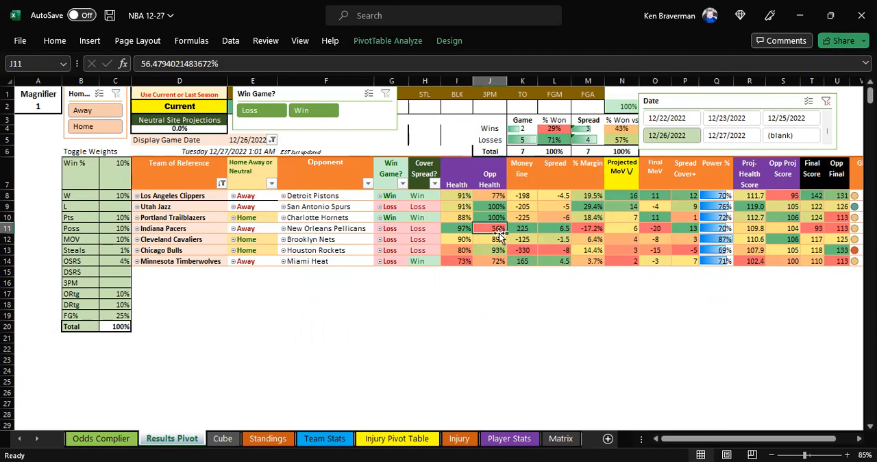
{"action": "left_click", "coordinate": [522, 228]}
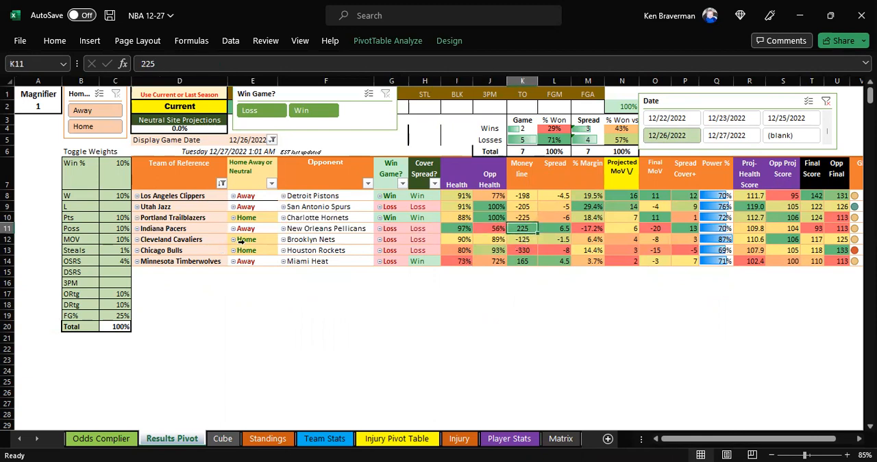
{"action": "left_click", "coordinate": [489, 228]}
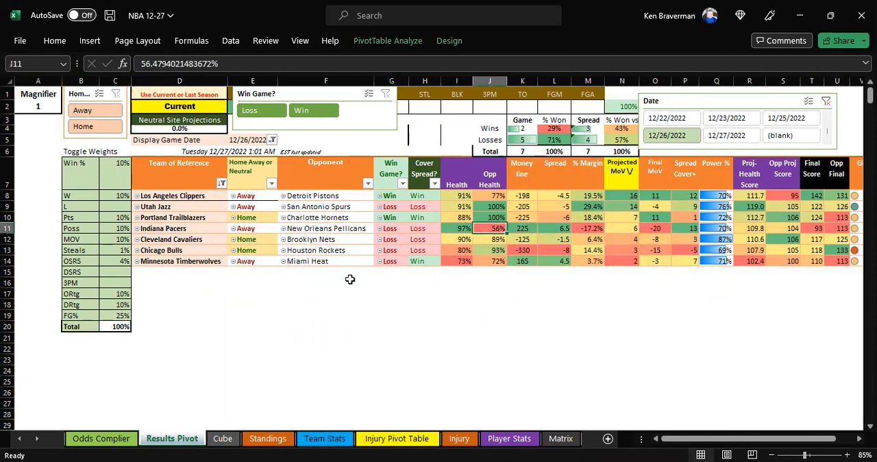
{"action": "left_click", "coordinate": [179, 239]}
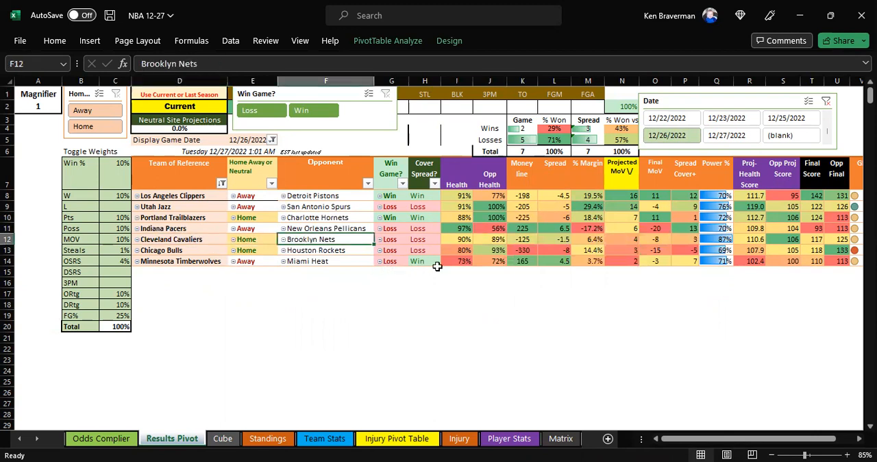
{"action": "left_click", "coordinate": [171, 239]}
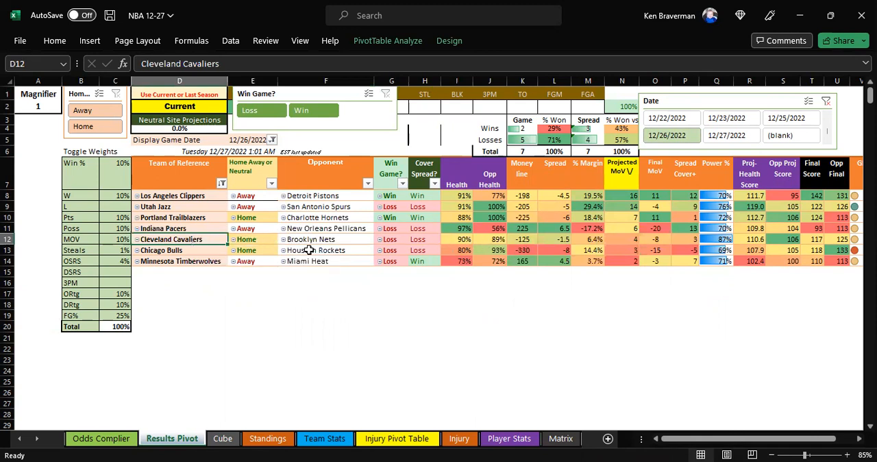
{"action": "left_click", "coordinate": [325, 249]}
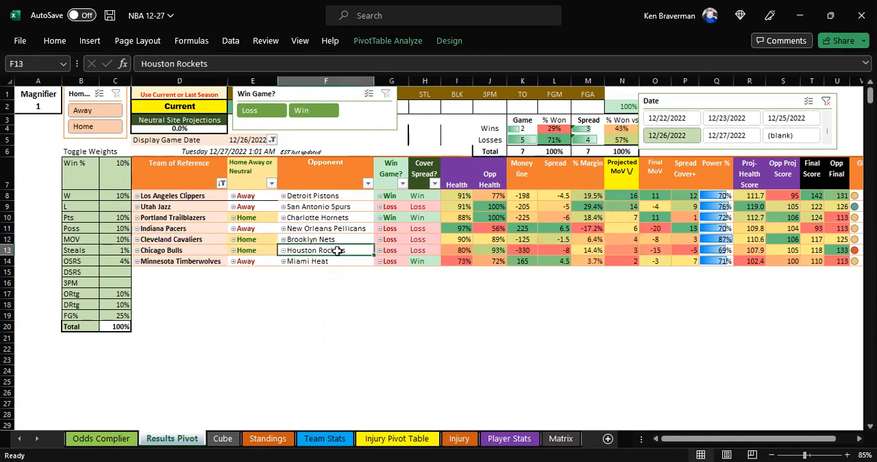
{"action": "left_click", "coordinate": [554, 250]}
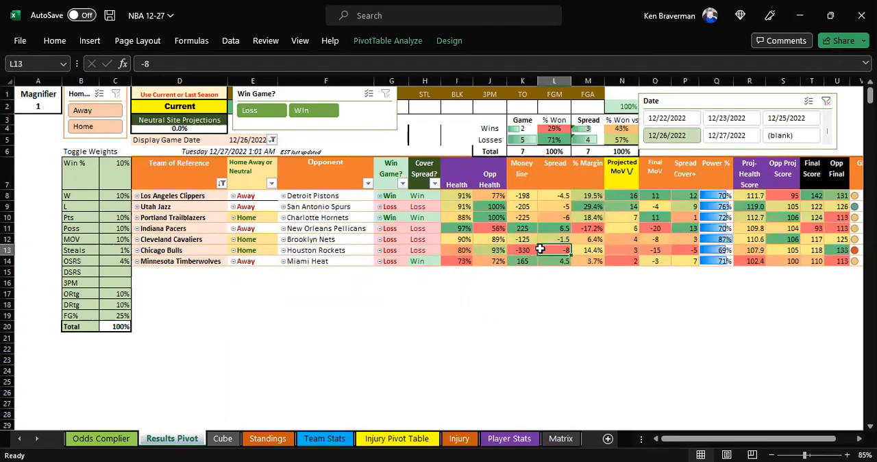
{"action": "left_click", "coordinate": [181, 261]}
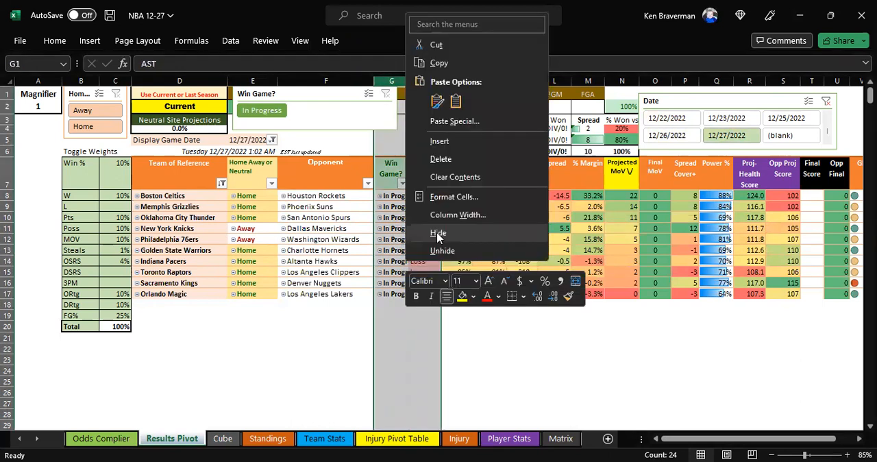
{"action": "left_click", "coordinate": [442, 250]}
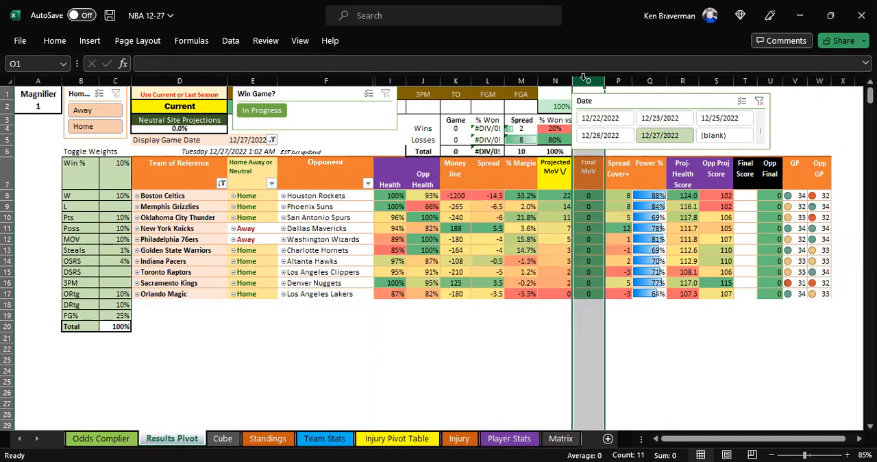
{"action": "right_click", "coordinate": [587, 81]}
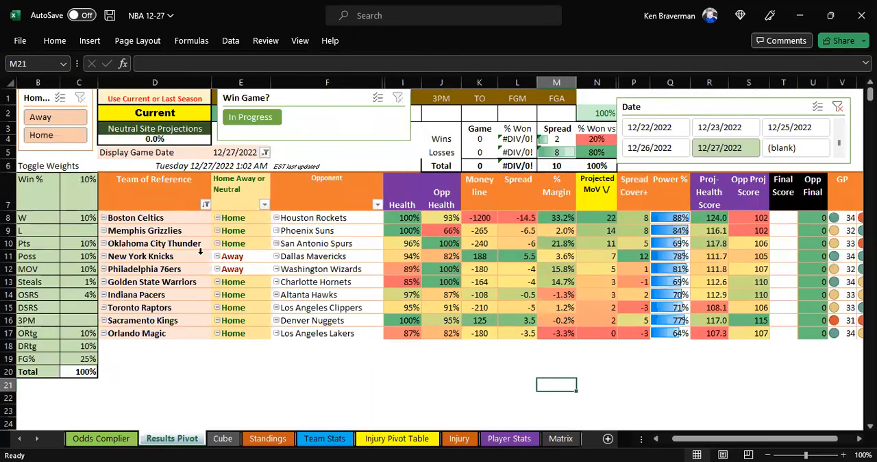
{"action": "left_click", "coordinate": [479, 255]}
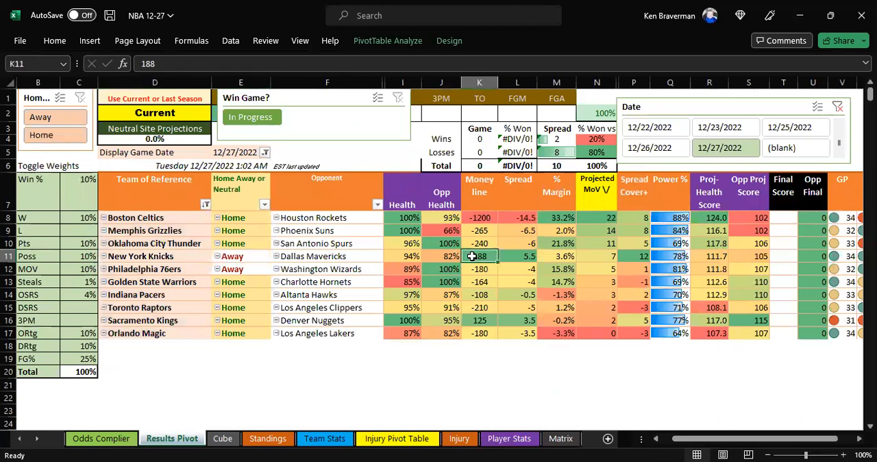
{"action": "left_click", "coordinate": [517, 255]}
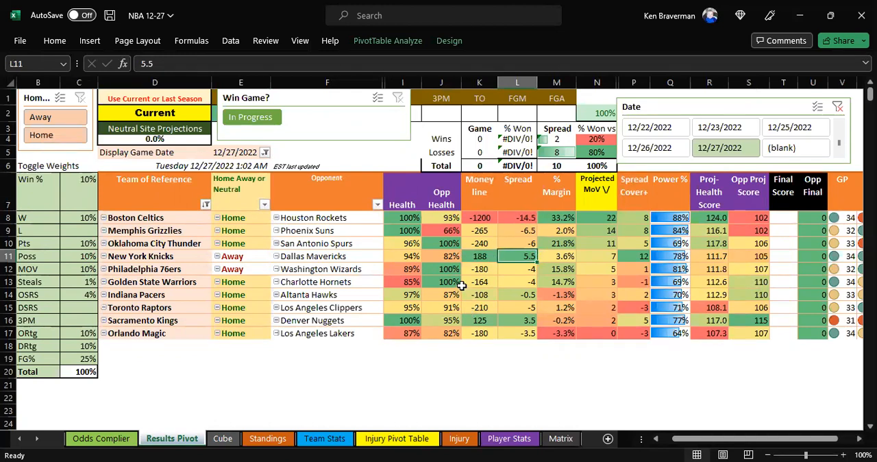
{"action": "left_click", "coordinate": [479, 282]}
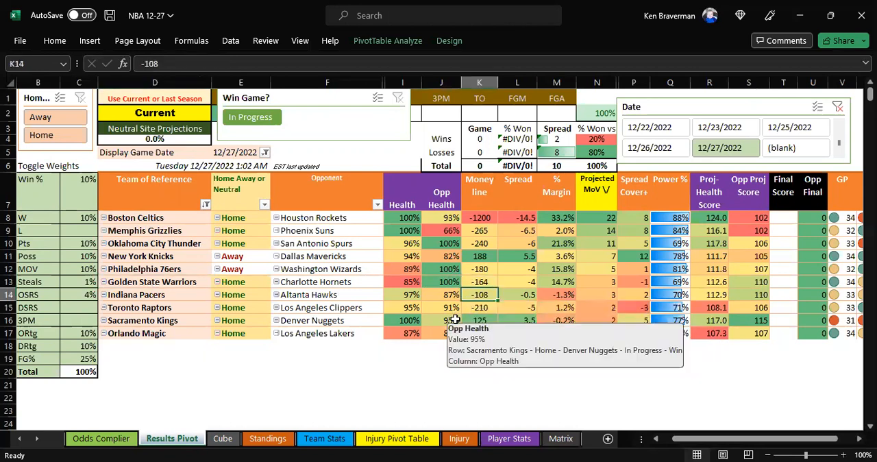
{"action": "left_click", "coordinate": [556, 294]}
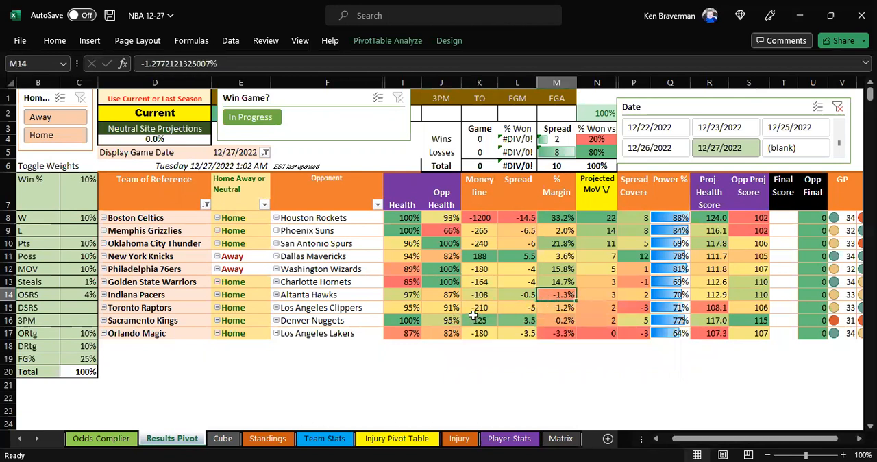
{"action": "left_click", "coordinate": [479, 320]}
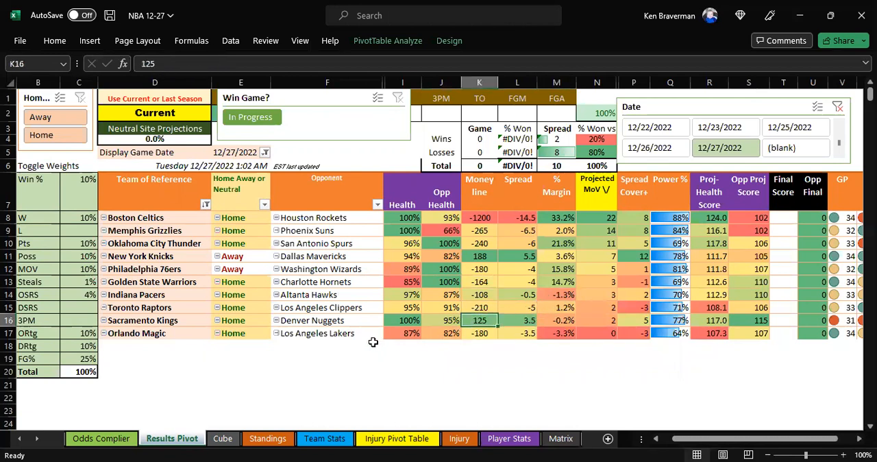
{"action": "mouse_move", "coordinate": [472, 320]}
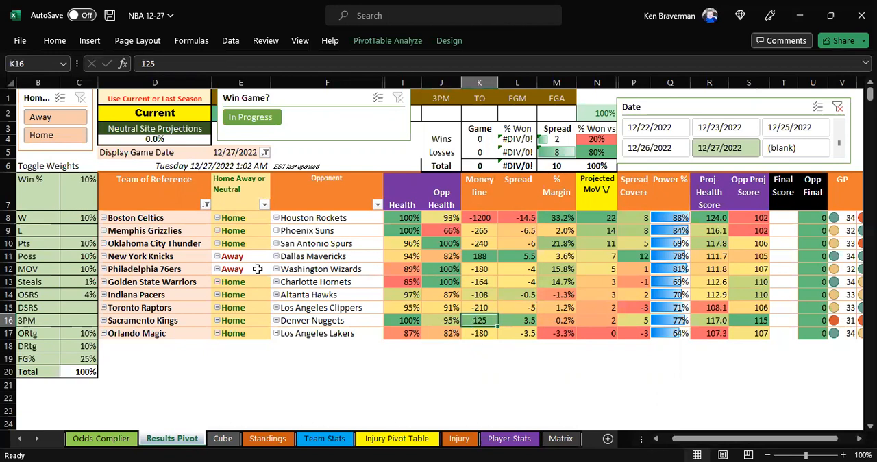
{"action": "left_click", "coordinate": [556, 256]}
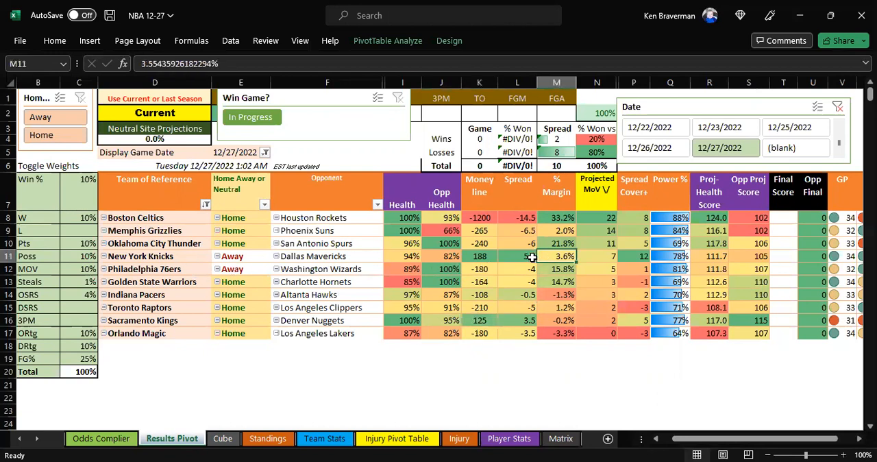
{"action": "left_click", "coordinate": [441, 256]}
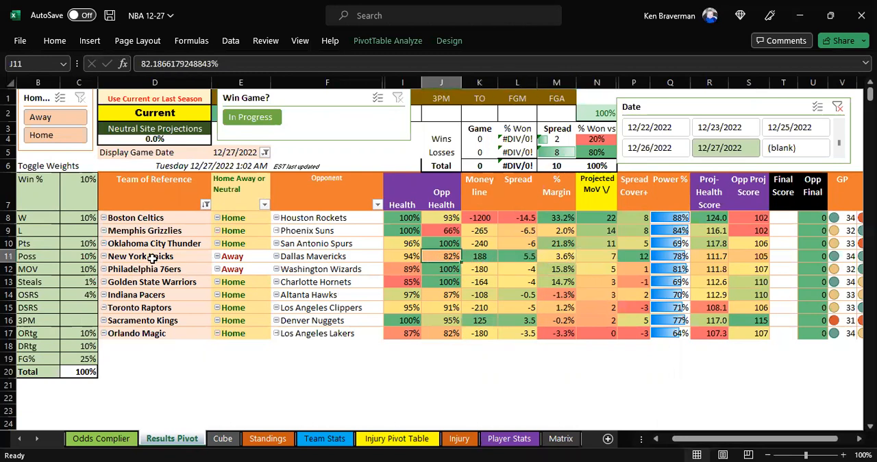
{"action": "left_click", "coordinate": [517, 256]}
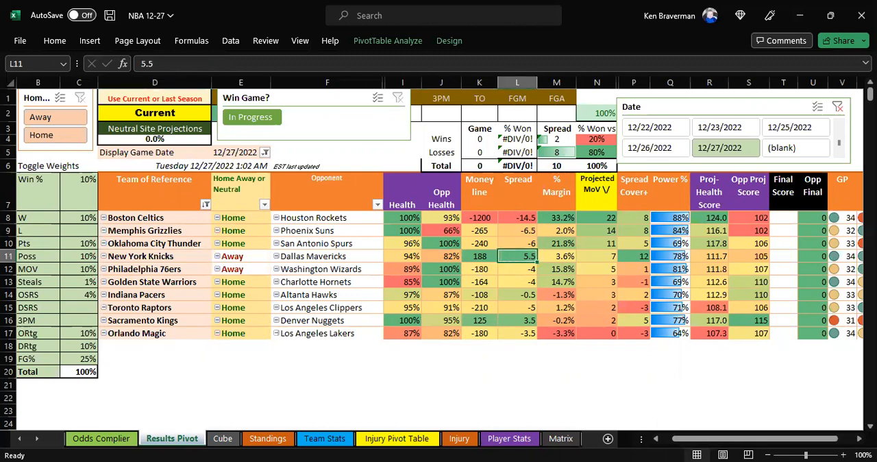
{"action": "mouse_move", "coordinate": [463, 247]}
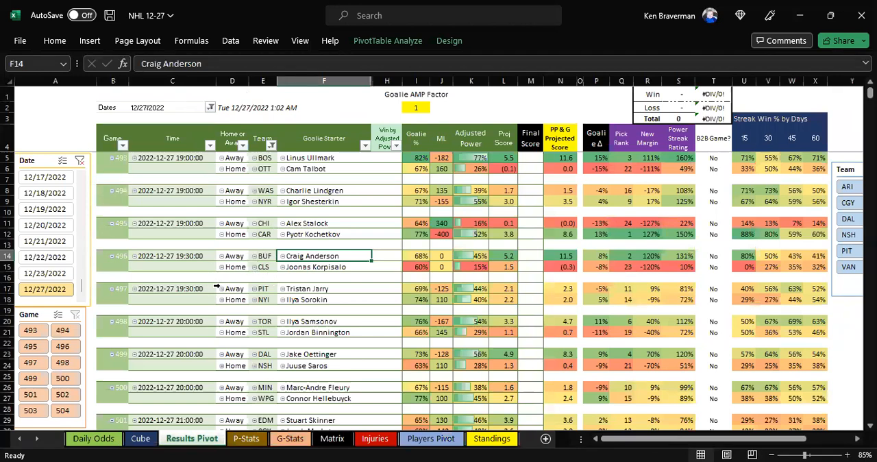
{"action": "mouse_move", "coordinate": [316, 289]}
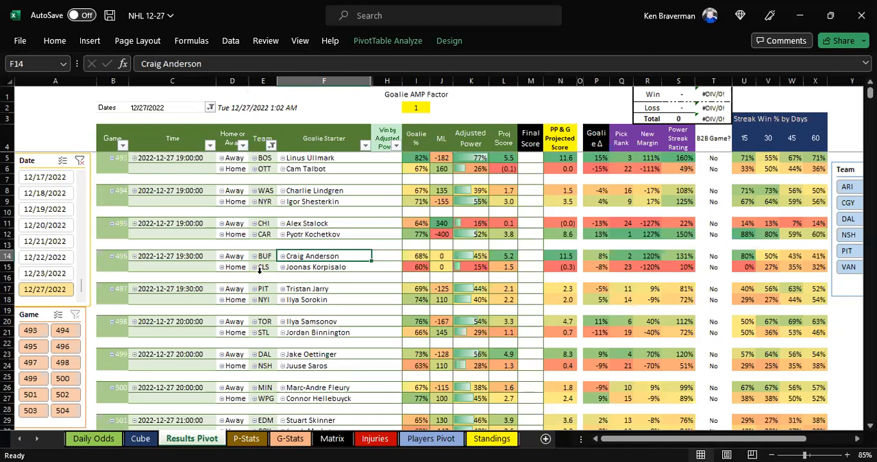
{"action": "mouse_move", "coordinate": [272, 280]}
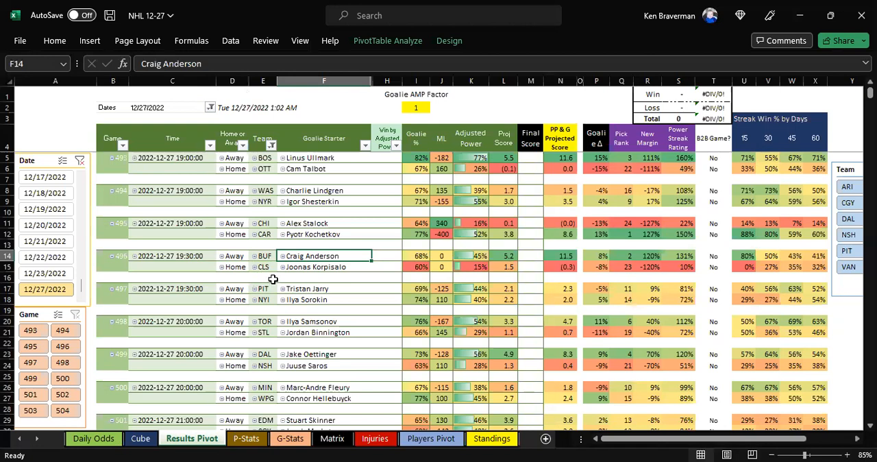
{"action": "mouse_move", "coordinate": [370, 261]}
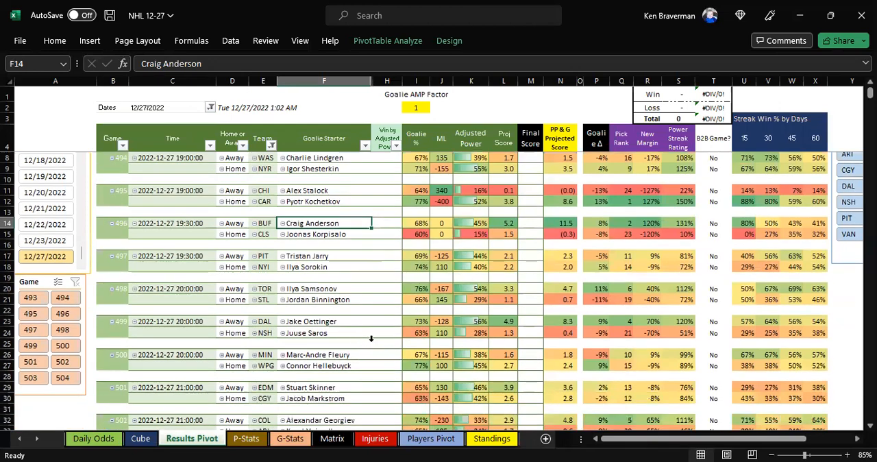
Scroll through the NHL 12/27/2022 results pivot's starting goalies and projected scores.
{"action": "scroll", "scroll_direction": "down", "scroll_amount": 3}
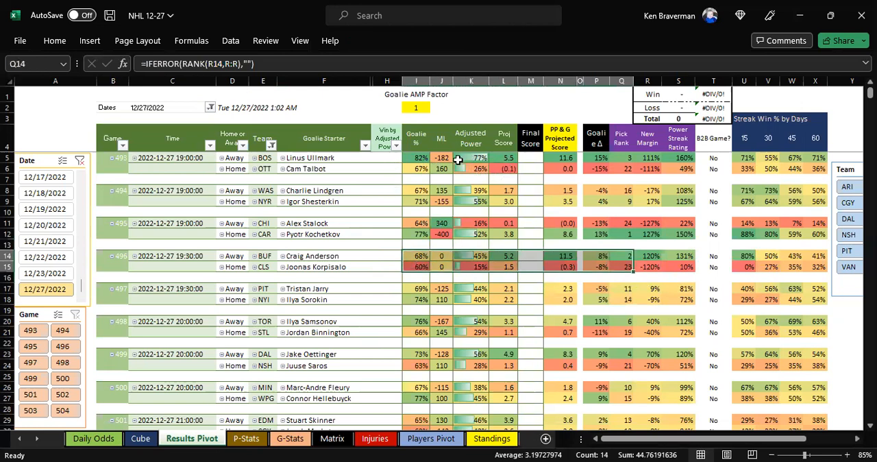
{"action": "left_click", "coordinate": [441, 158]}
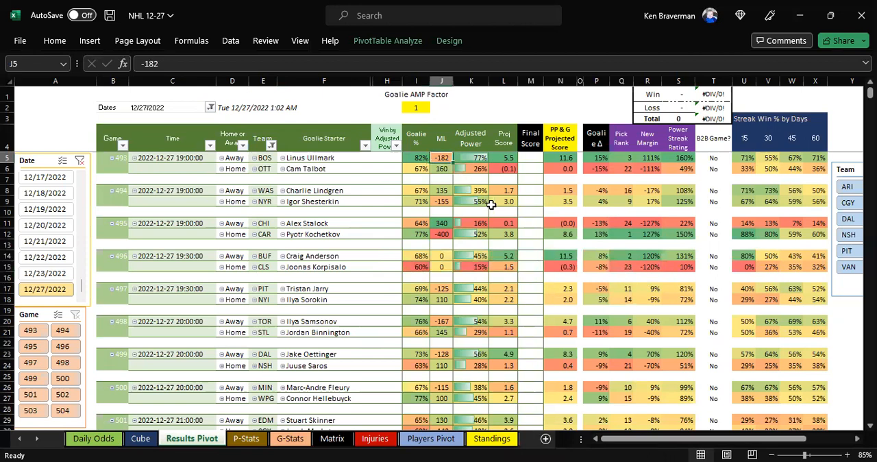
{"action": "left_click", "coordinate": [471, 158]}
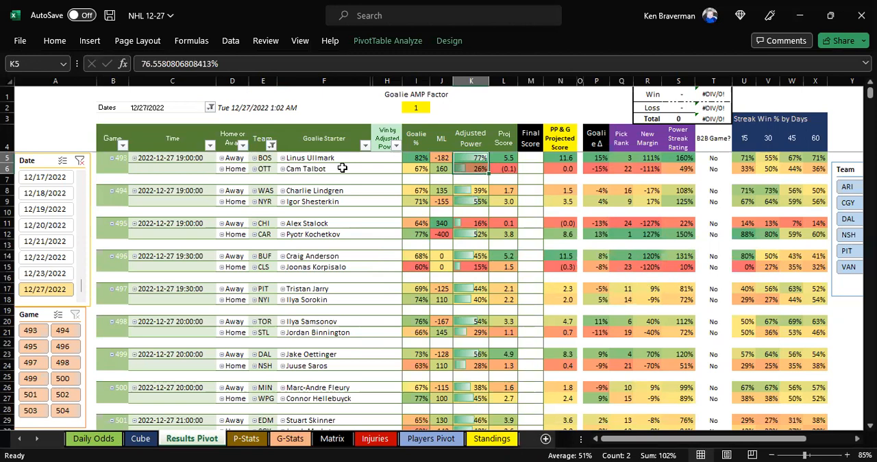
{"action": "left_click", "coordinate": [324, 169]}
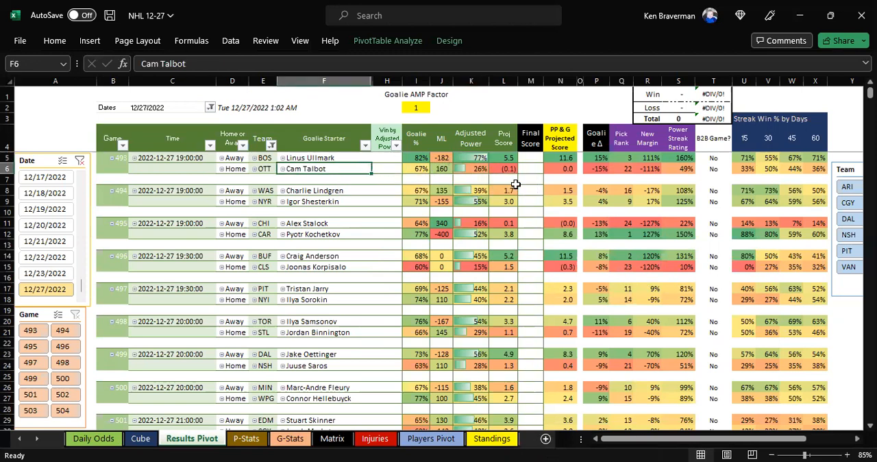
{"action": "scroll", "scroll_direction": "down", "scroll_amount": 3}
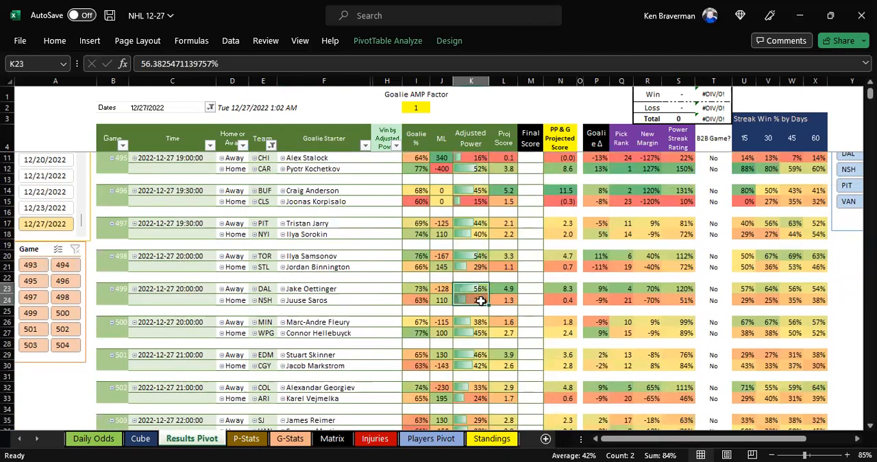
{"action": "left_click", "coordinate": [442, 289]}
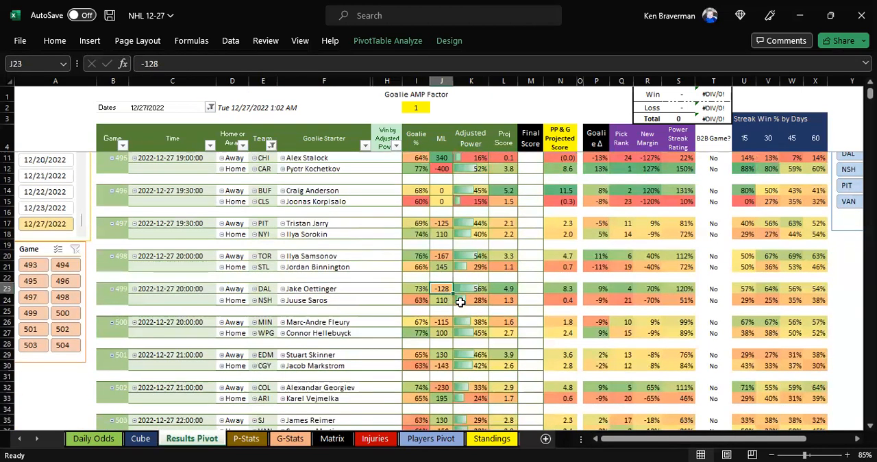
{"action": "left_click", "coordinate": [323, 289]}
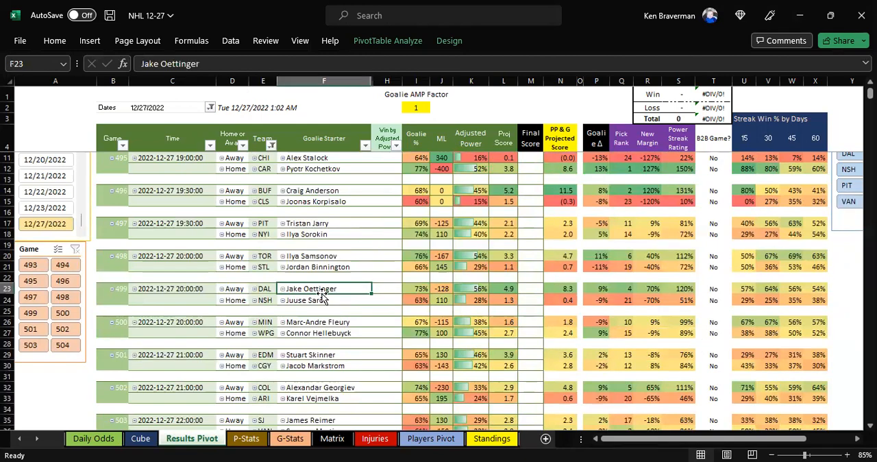
{"action": "mouse_move", "coordinate": [561, 296]}
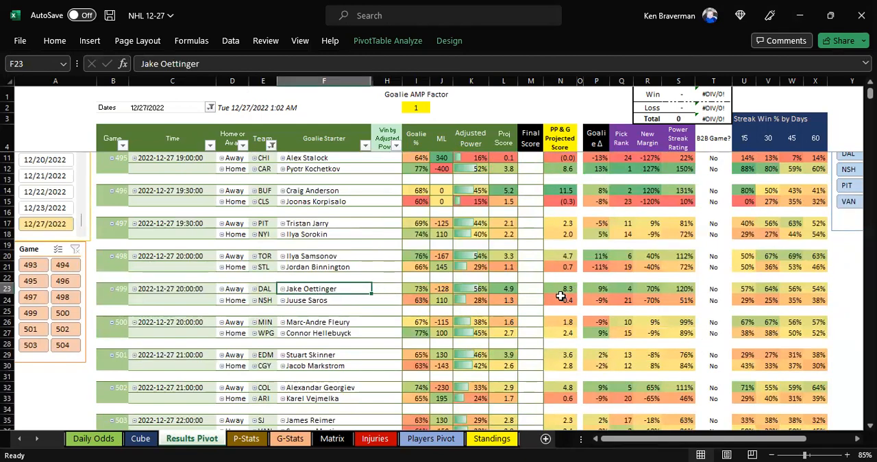
{"action": "scroll", "scroll_direction": "down", "scroll_amount": 3}
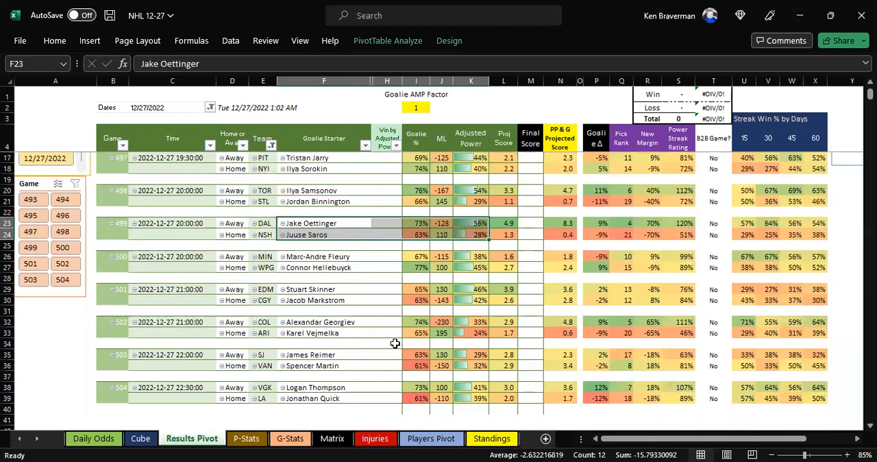
{"action": "left_click", "coordinate": [441, 321]}
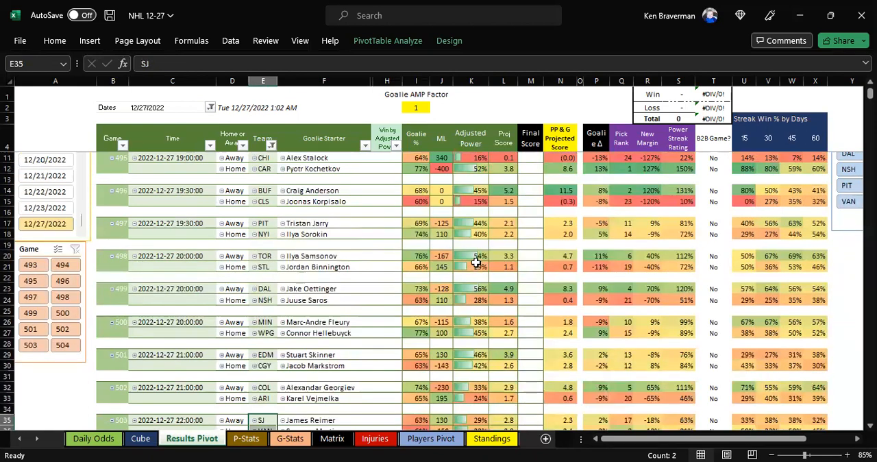
{"action": "left_click", "coordinate": [442, 255]}
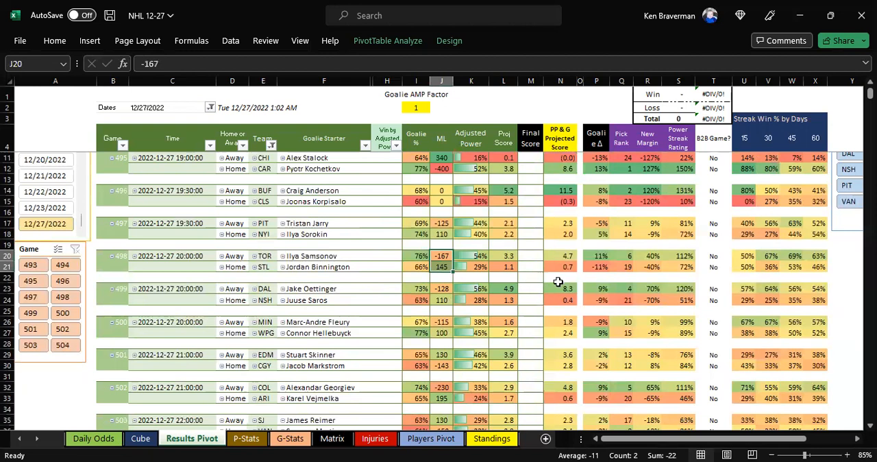
{"action": "mouse_move", "coordinate": [546, 275]}
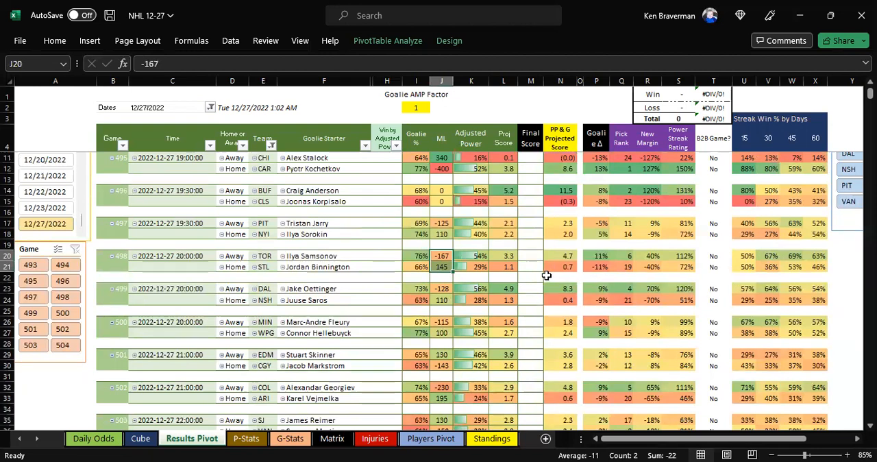
{"action": "left_click", "coordinate": [503, 223]}
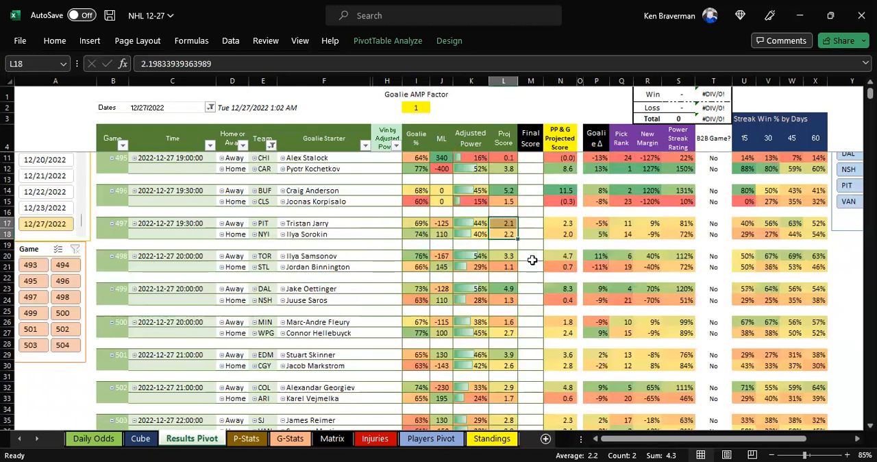
{"action": "mouse_move", "coordinate": [322, 224]}
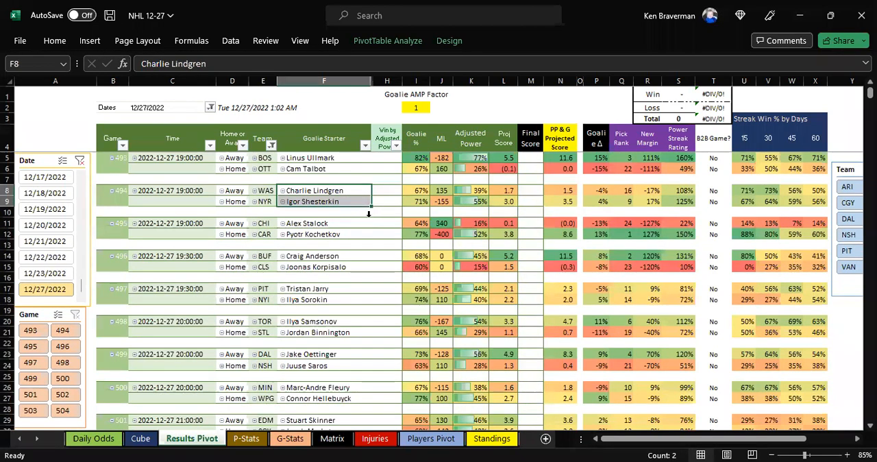
{"action": "mouse_move", "coordinate": [416, 222]}
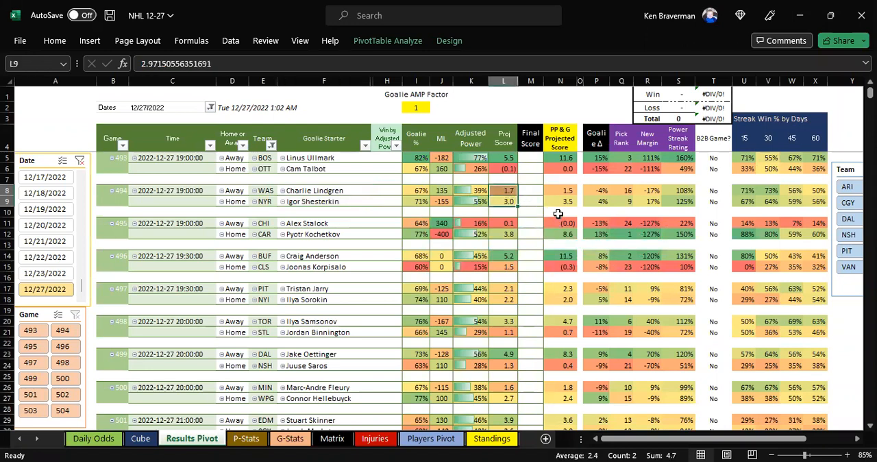
{"action": "left_click", "coordinate": [768, 190]}
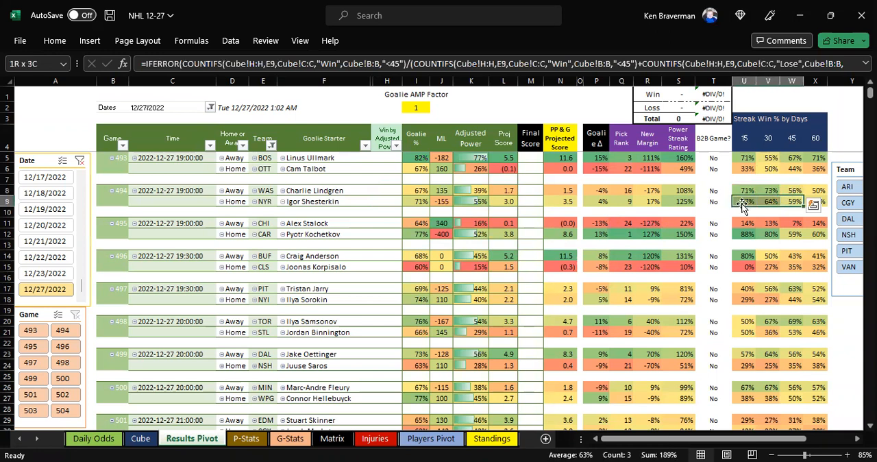
{"action": "left_click", "coordinate": [502, 195]}
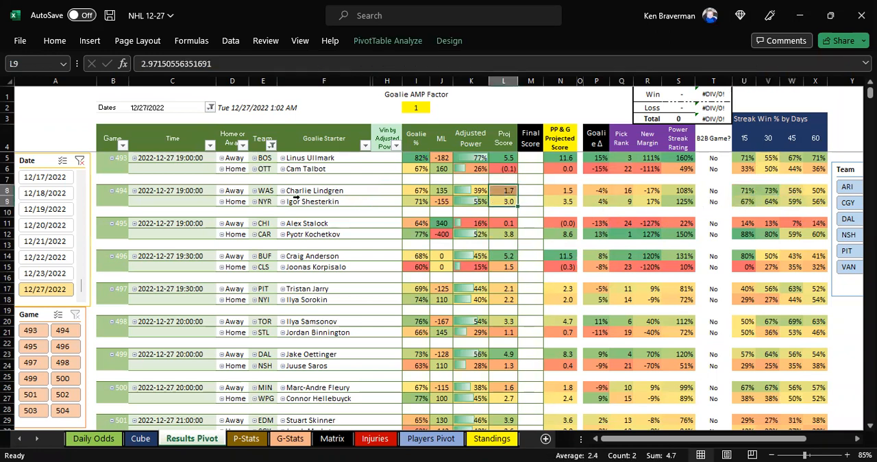
{"action": "mouse_move", "coordinate": [289, 233]}
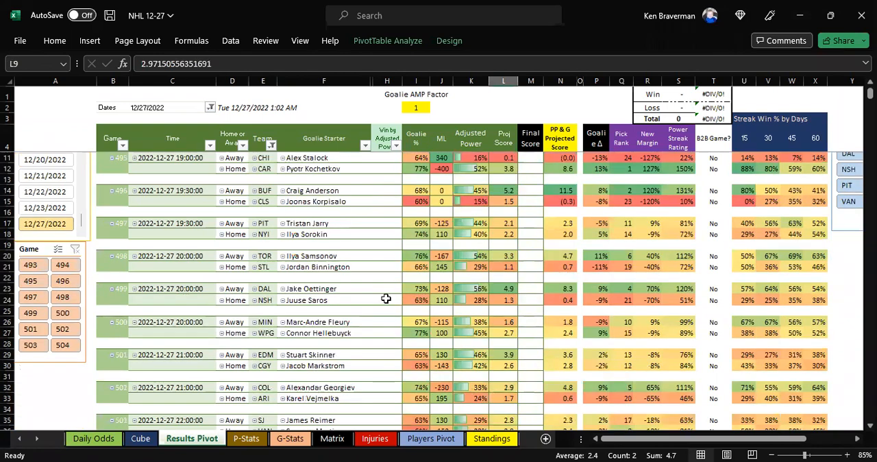
{"action": "scroll", "scroll_direction": "down", "scroll_amount": 3}
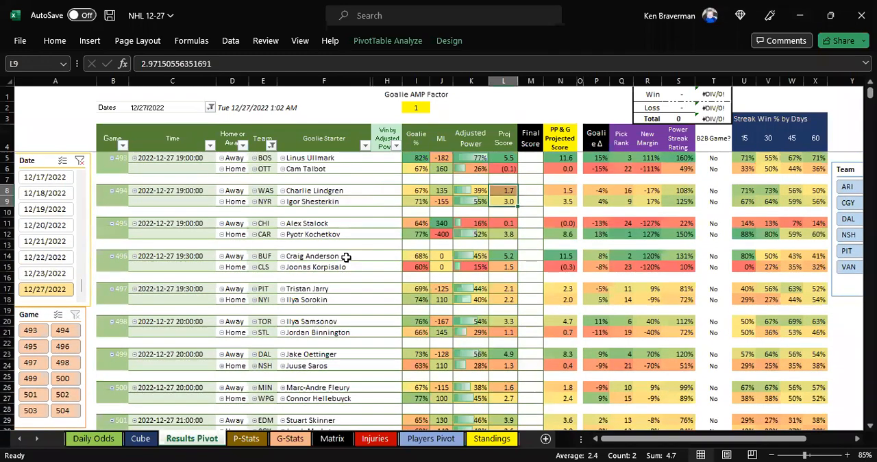
{"action": "mouse_move", "coordinate": [417, 211]}
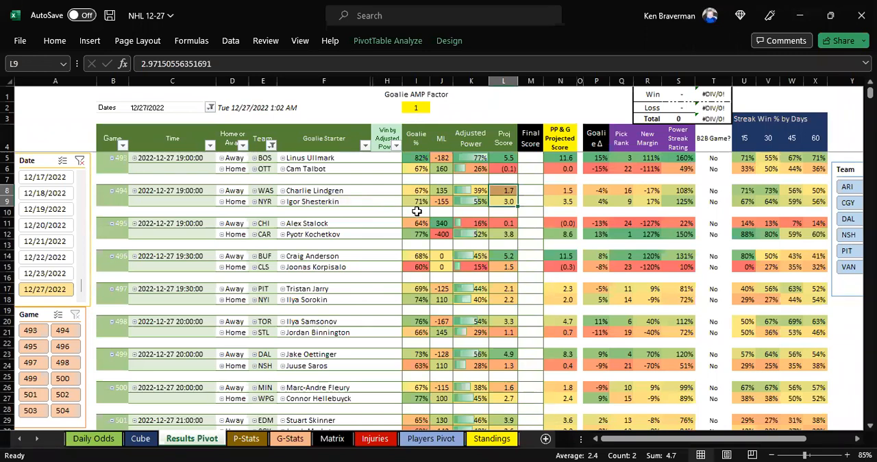